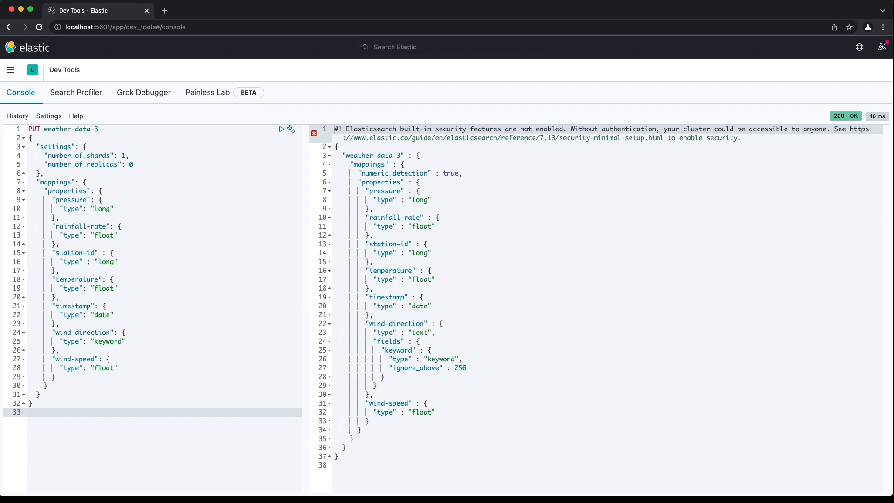
Delete weather-data-3, index humidity document 12345, and enter GET weather-data-3/_mapping.
left_click(30, 412)
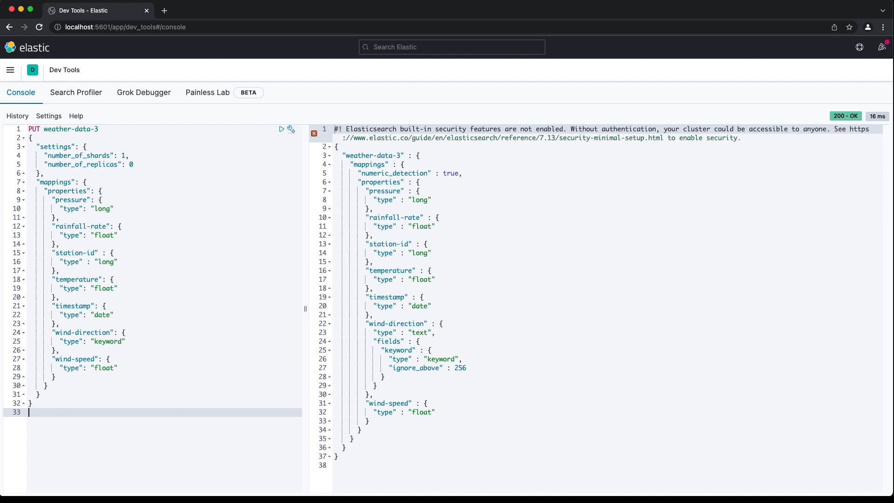
left_click(281, 129)
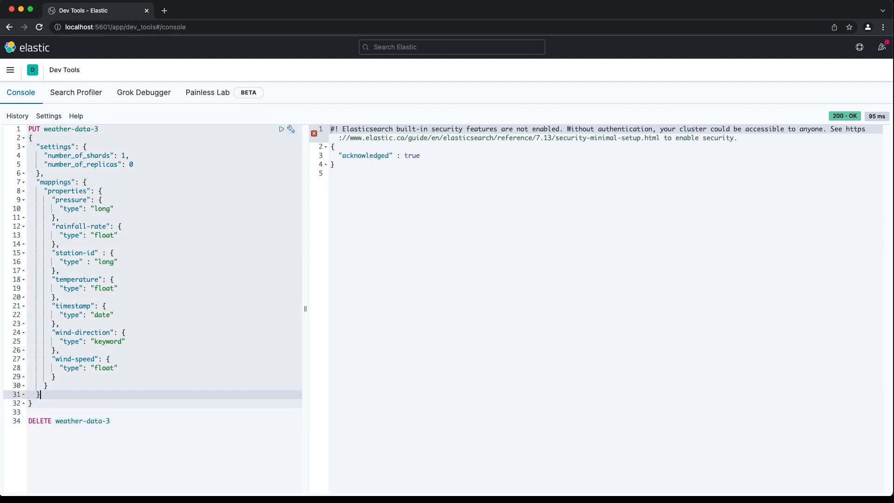
left_click(281, 128)
type("GET")
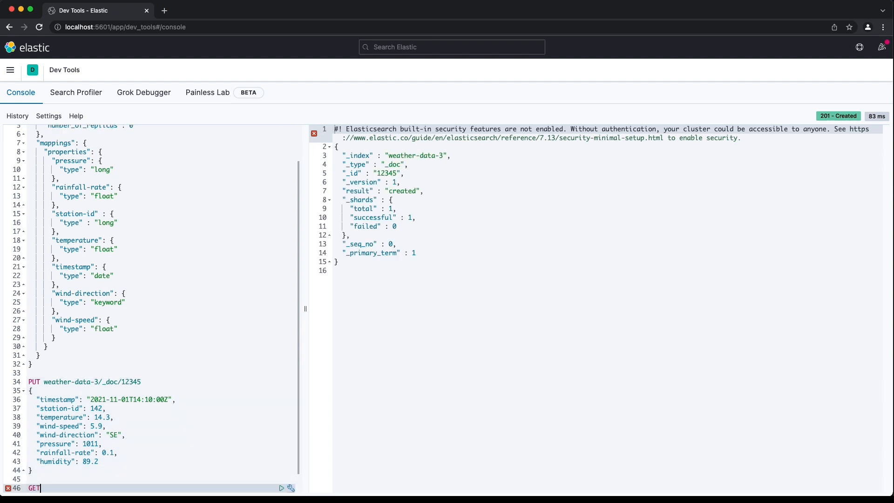
type("weather-data-3/_mapping")
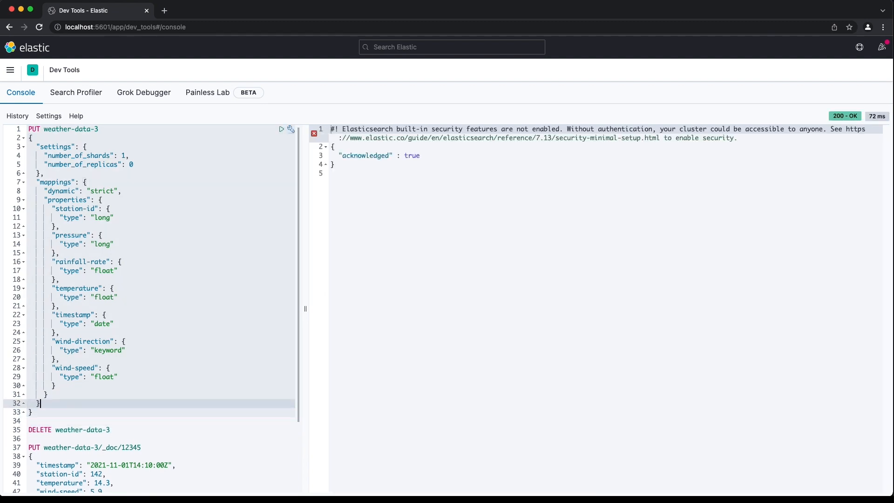
Recreate weather-data-3 with "dynamic": false and get creation acknowledged.
left_click(281, 128)
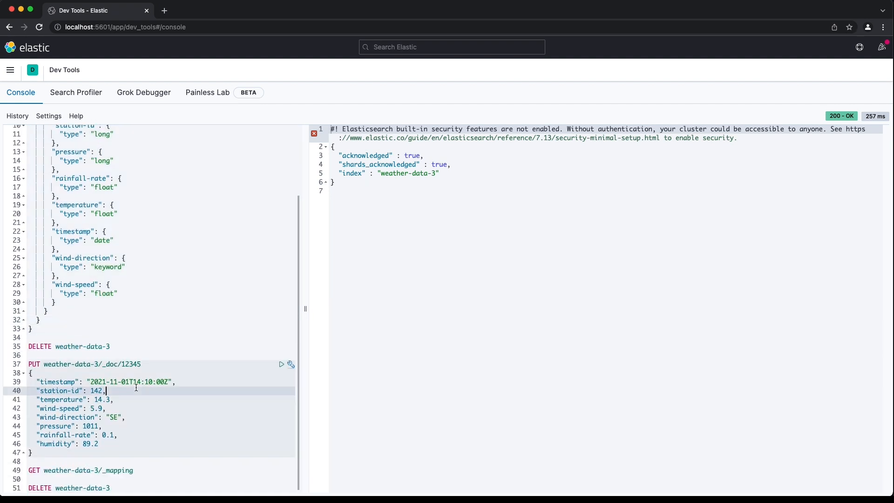
left_click(281, 364)
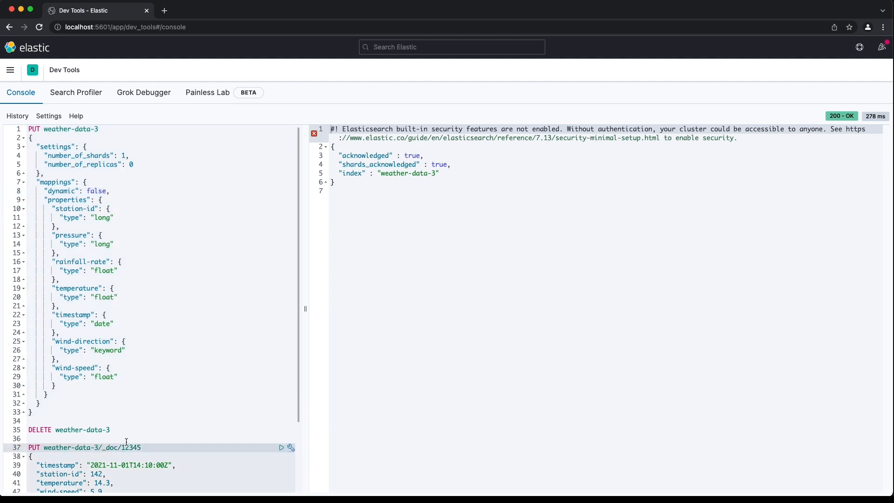
Index humidity document 12345, then retrieve the weather-data-3 mapping showing no humidity field.
left_click(282, 364)
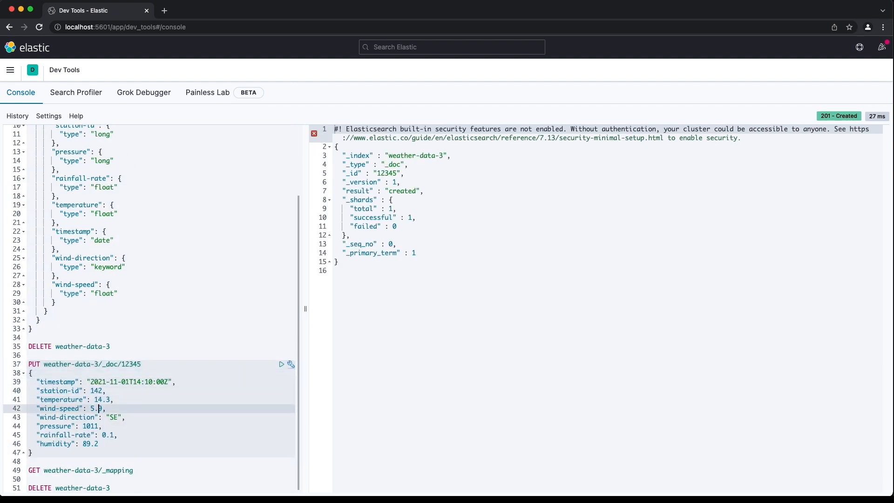
left_click(281, 469)
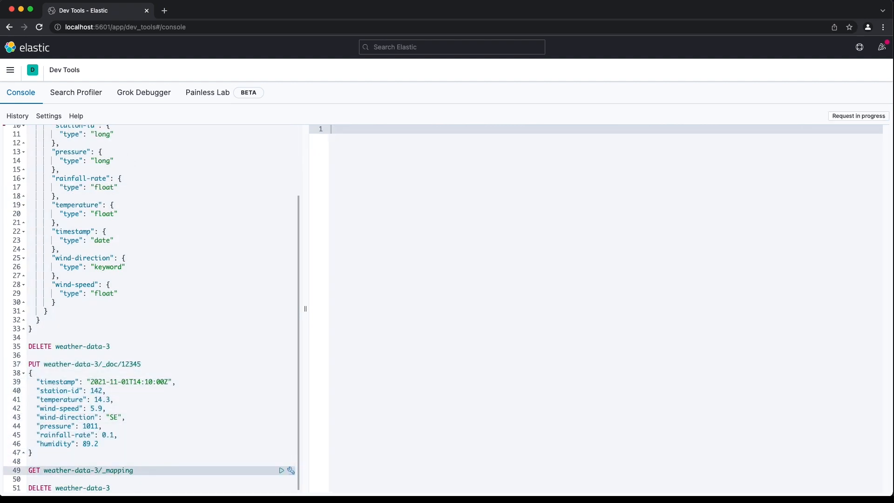
left_click(281, 469)
type("GET")
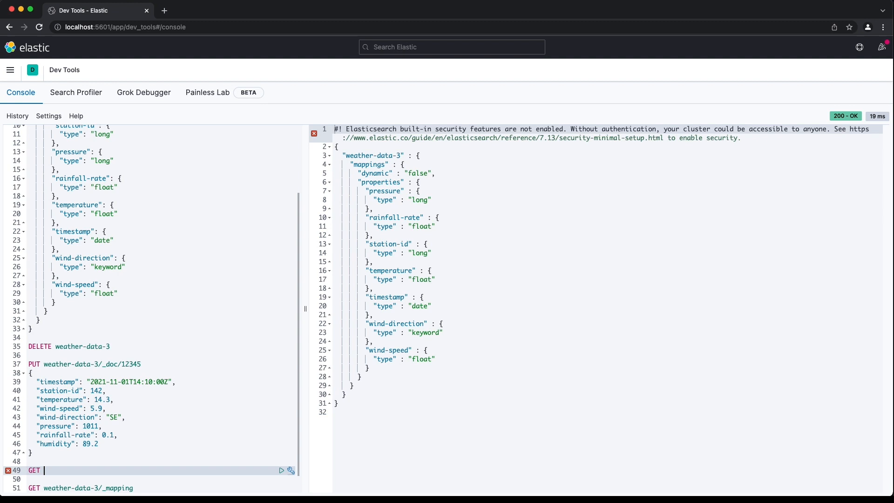
Enter GET weather-data-3/_doc/1 to fetch the indexed document.
type("weather-data-3/_")
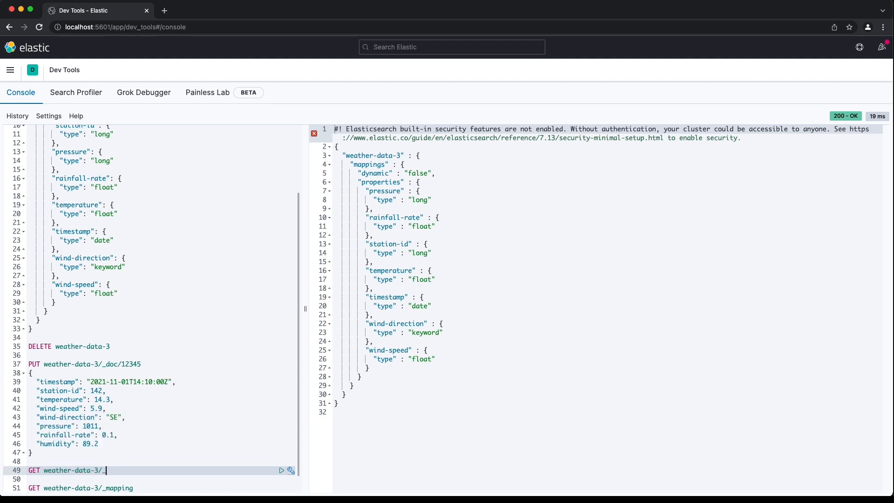
type("doc/1")
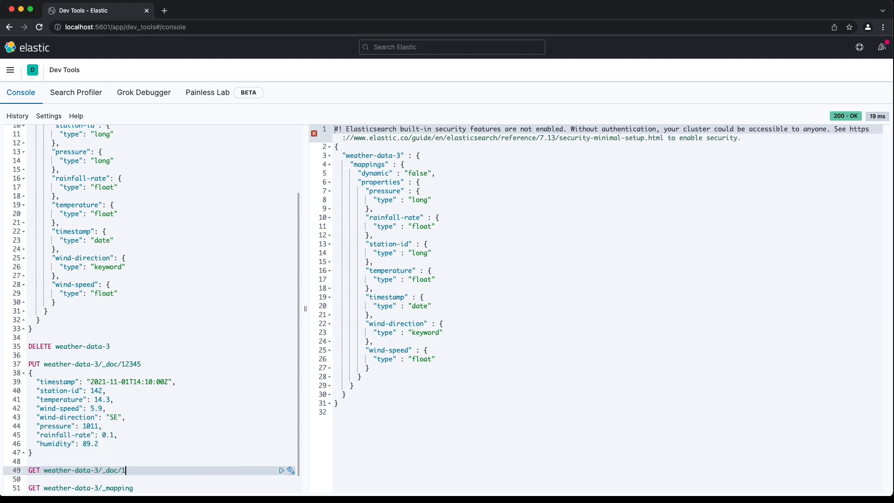